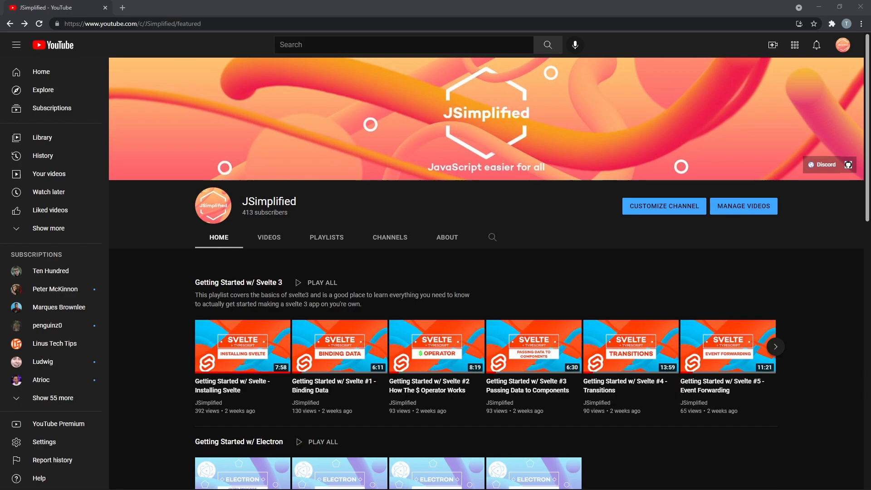
Step: Play the JSimplified 'Getting Started w/ Electron #3 - Preload Scripts' video from the channel page
{"action": "scroll", "scroll_direction": "down", "scroll_amount": 3}
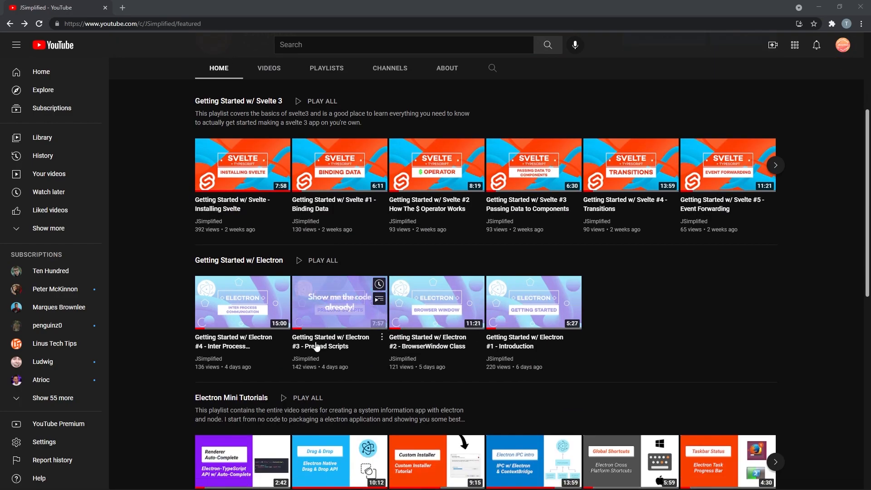
{"action": "left_click", "coordinate": [339, 302]}
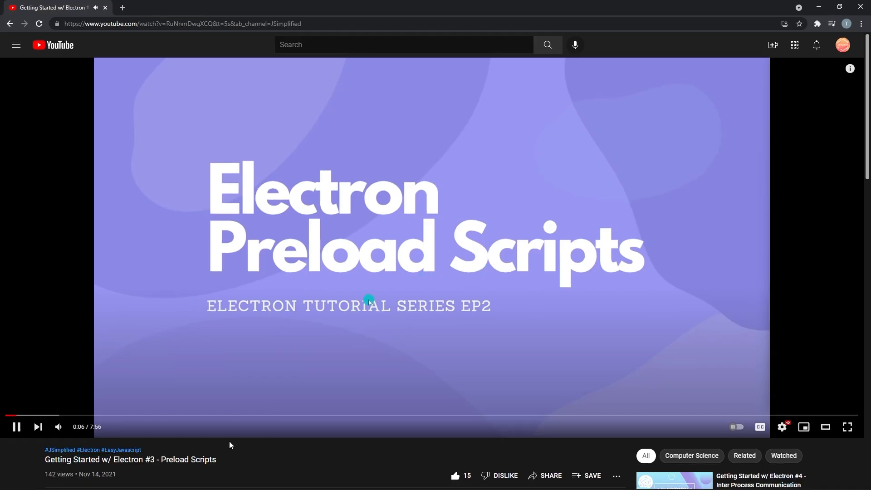
{"action": "triple_click", "coordinate": [130, 459]}
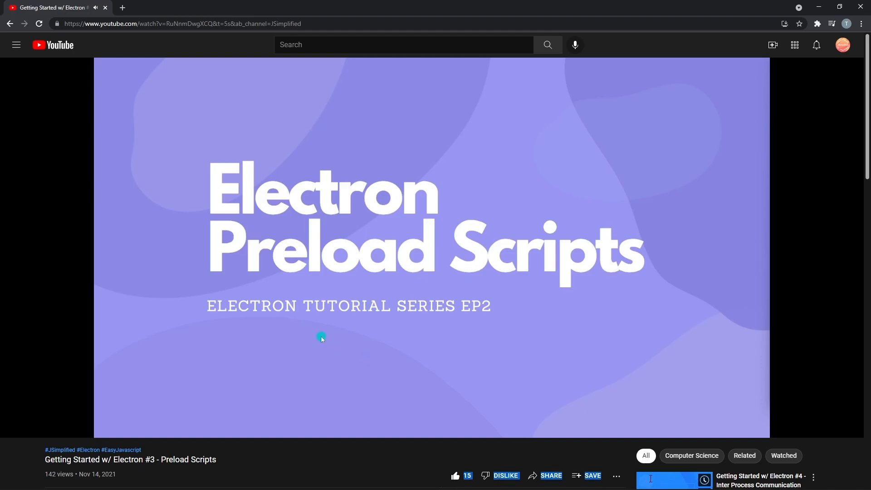
{"action": "scroll", "scroll_direction": "down", "scroll_amount": 3}
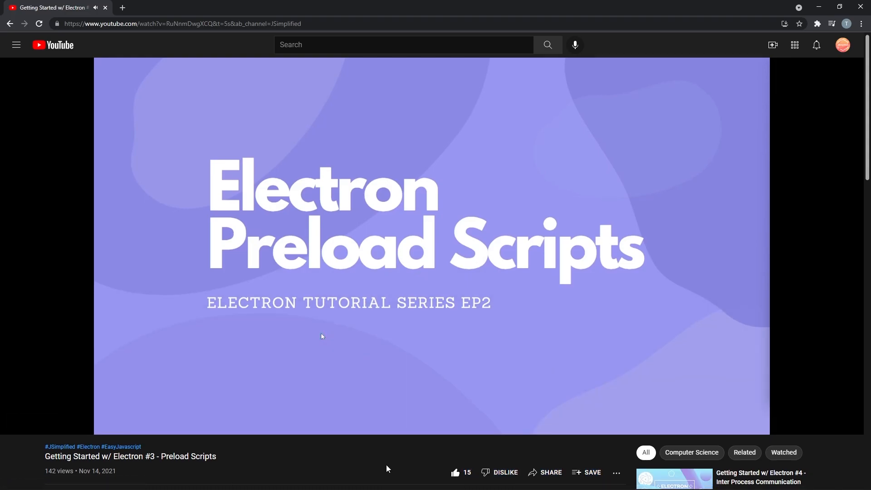
{"action": "scroll", "scroll_direction": "down", "scroll_amount": 3}
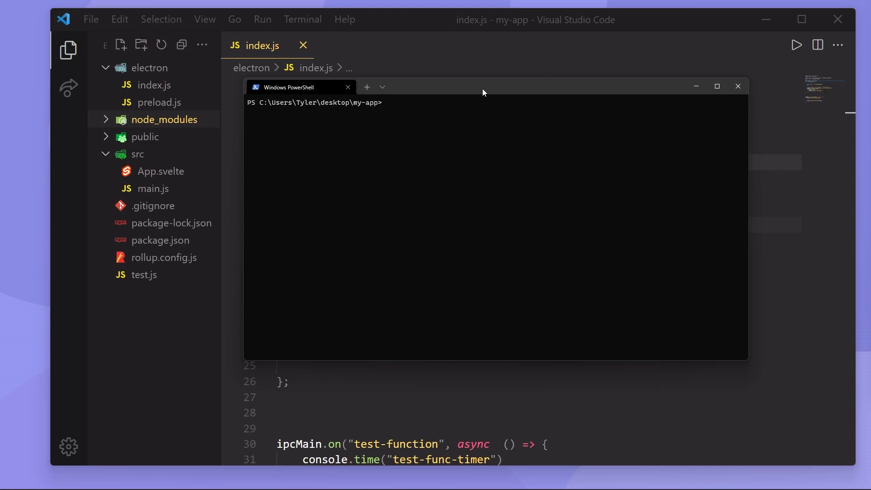
{"action": "mouse_move", "coordinate": [442, 28]}
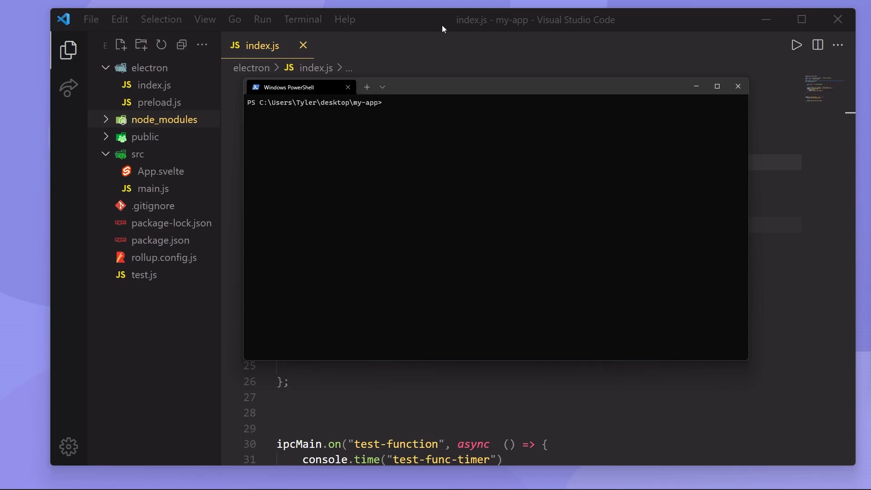
{"action": "mouse_move", "coordinate": [423, 34]}
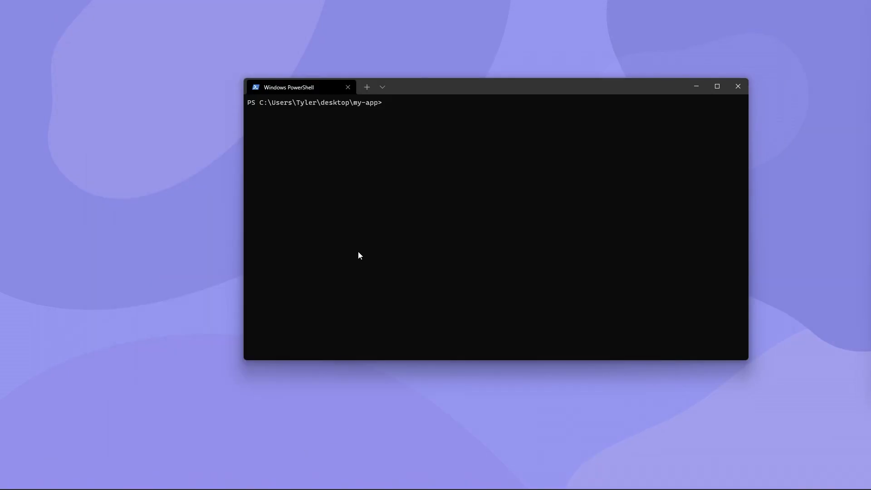
Step: Launch npm run dev, note the 1.015s startup, and run the test function repeatedly
{"action": "type", "text": "npm run dev"}
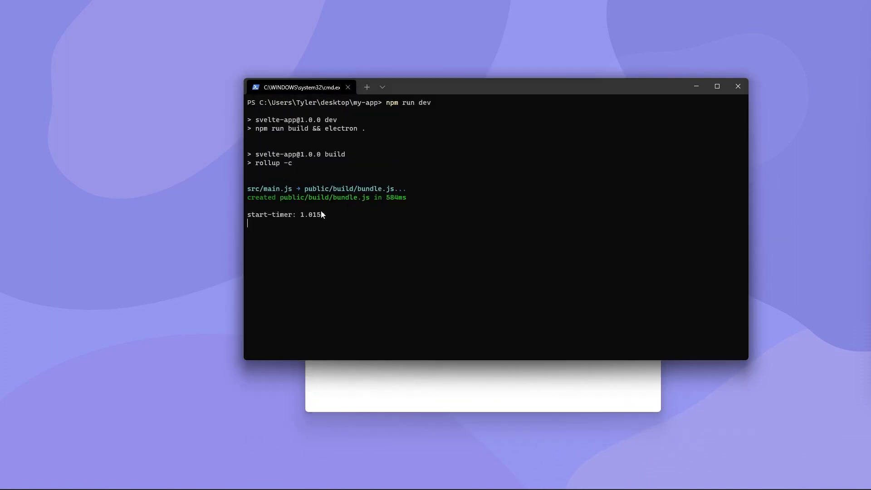
{"action": "double_click", "coordinate": [314, 214]}
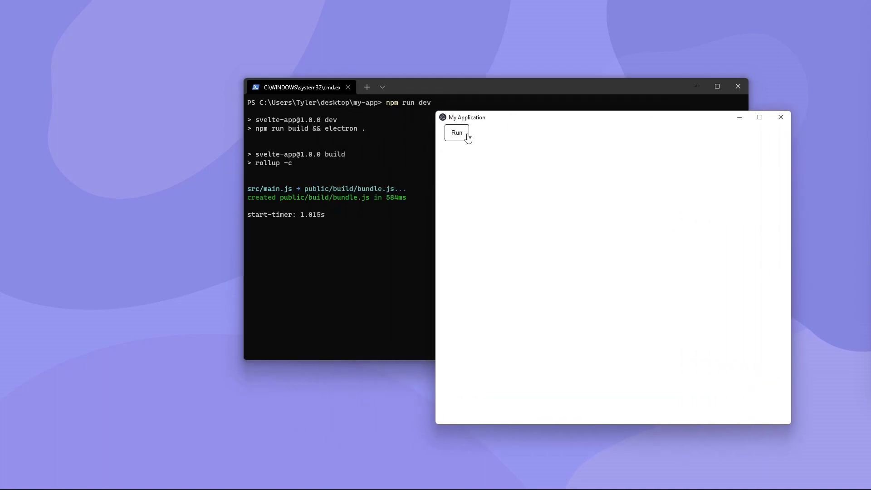
{"action": "left_click", "coordinate": [456, 133]}
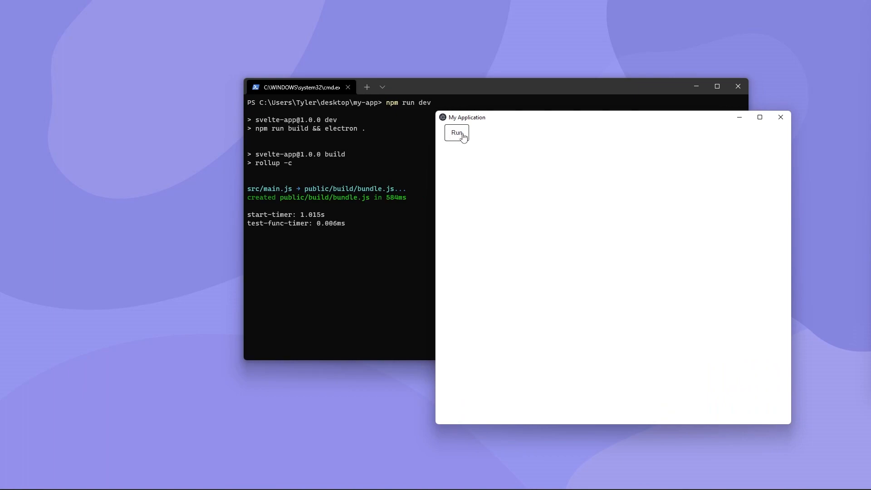
{"action": "left_click", "coordinate": [456, 132]}
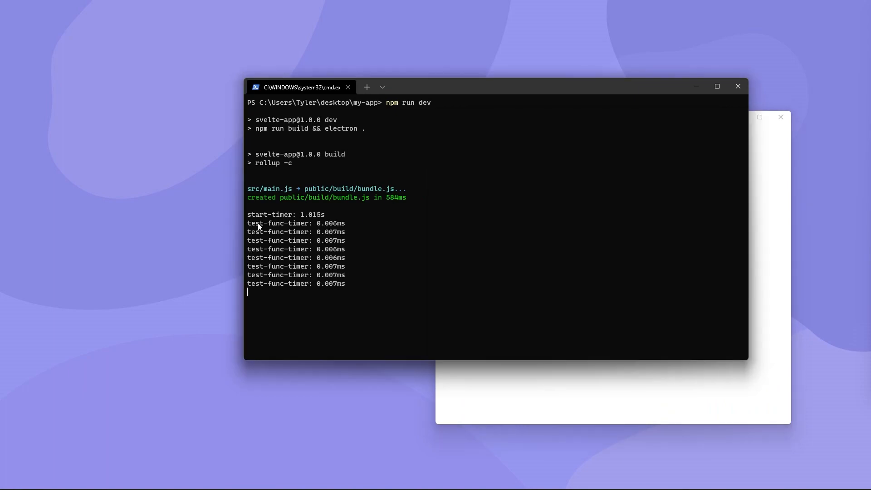
{"action": "mouse_move", "coordinate": [351, 283]}
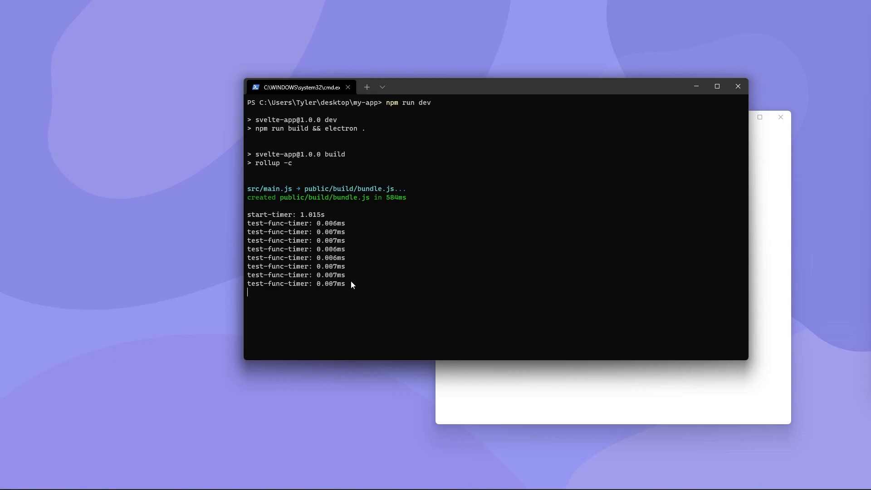
{"action": "double_click", "coordinate": [333, 223]}
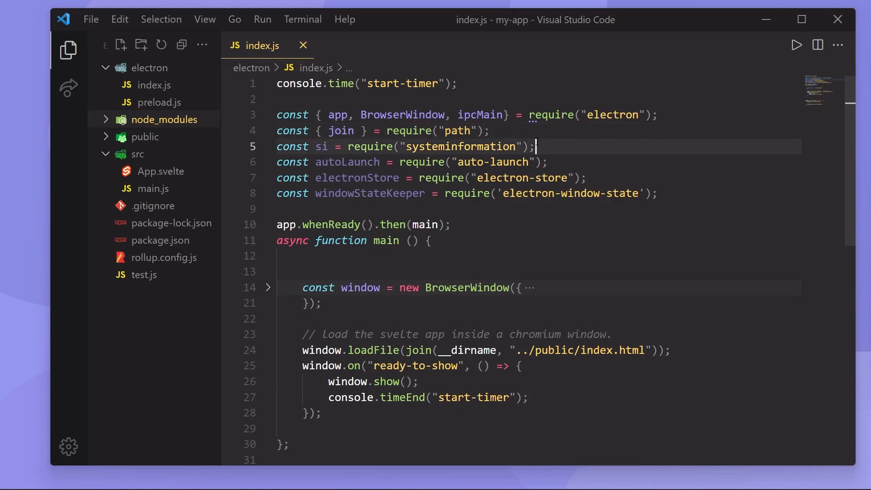
Step: Check the systeminformation require line, then stop the running Electron app with Ctrl+C
{"action": "left_click", "coordinate": [496, 131]}
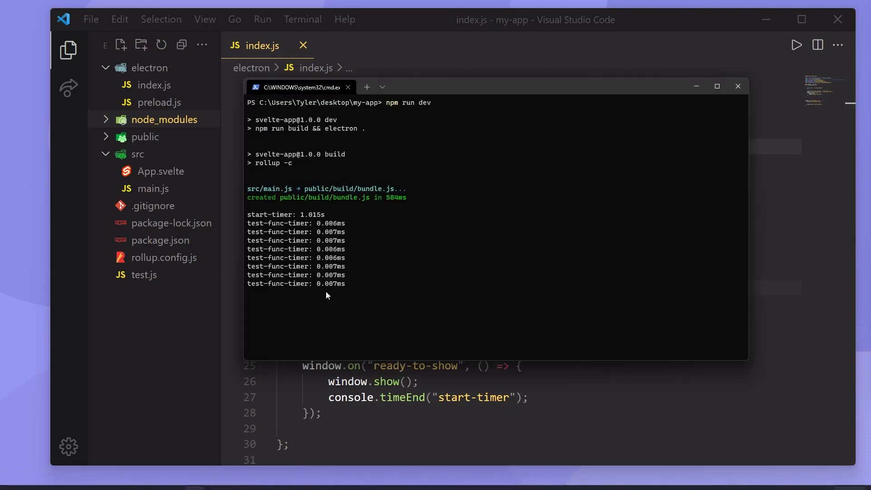
{"action": "key", "text": "ctrl+c"}
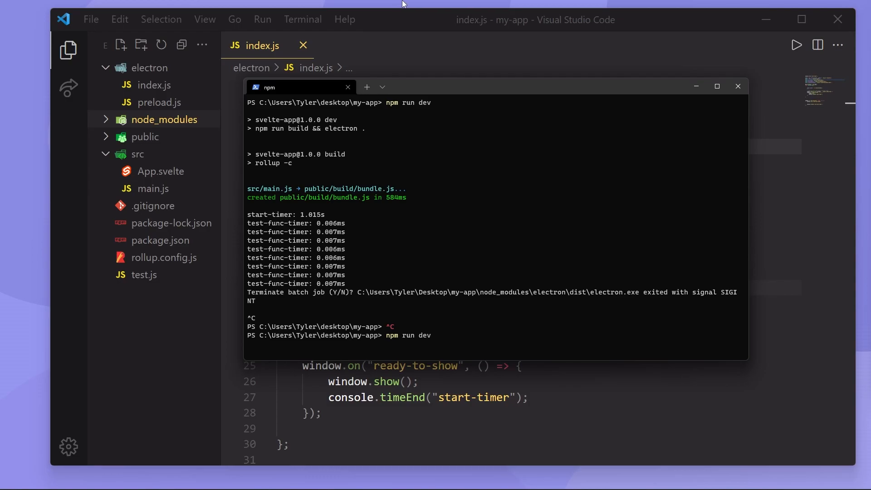
Step: Reposition the terminal over the editor while the relaunched build reports a 1.230s startup
{"action": "left_click", "coordinate": [737, 86]}
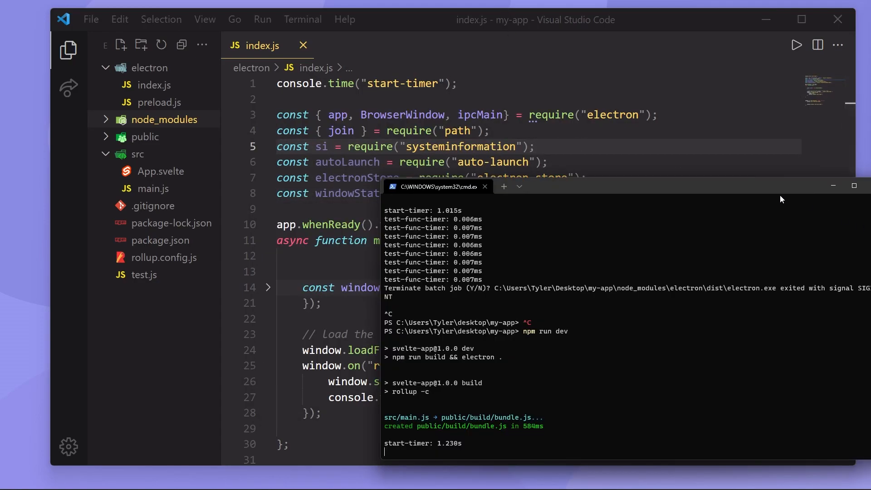
{"action": "left_click_drag", "start_coordinate": [437, 185], "coordinate": [398, 161]}
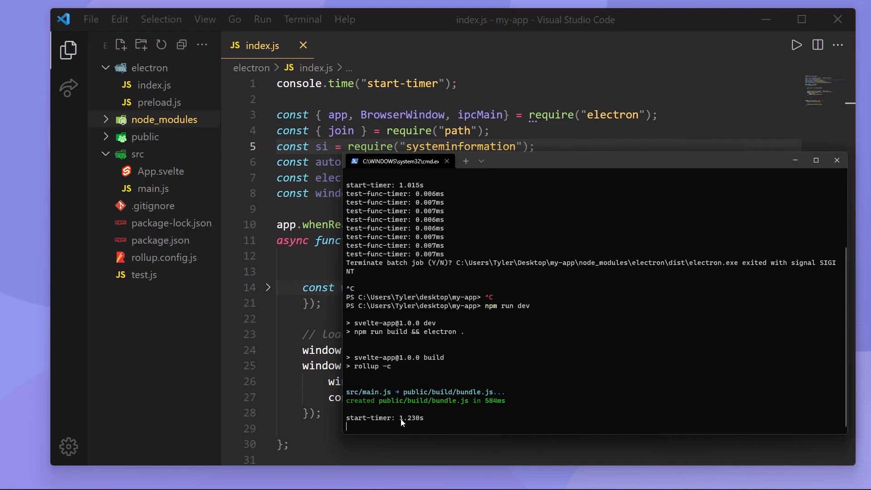
{"action": "mouse_move", "coordinate": [536, 170]}
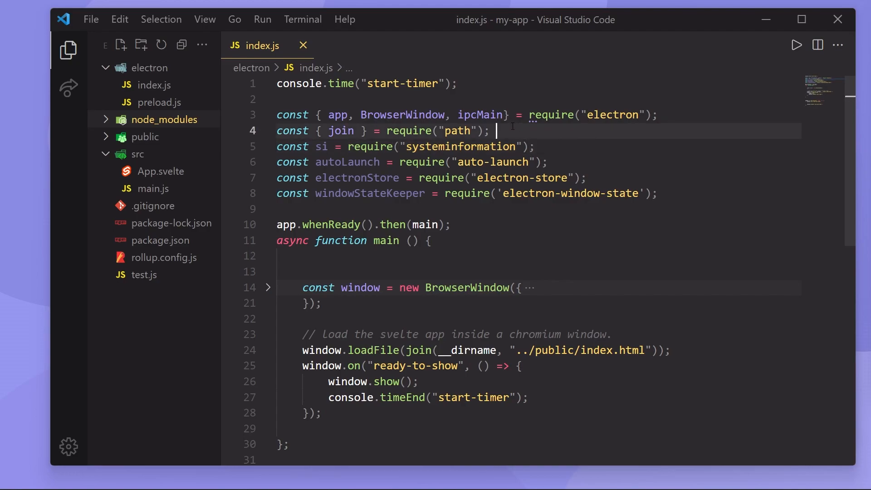
Step: Select lines 5–8: the systeminformation, auto-launch, electron-store and electron-window-state requires
{"action": "scroll", "scroll_direction": "down", "scroll_amount": 3}
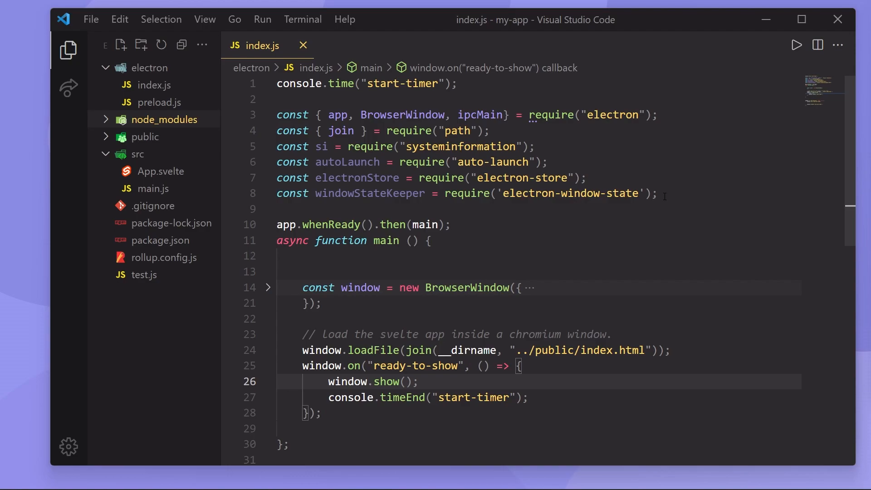
{"action": "left_click", "coordinate": [277, 146]}
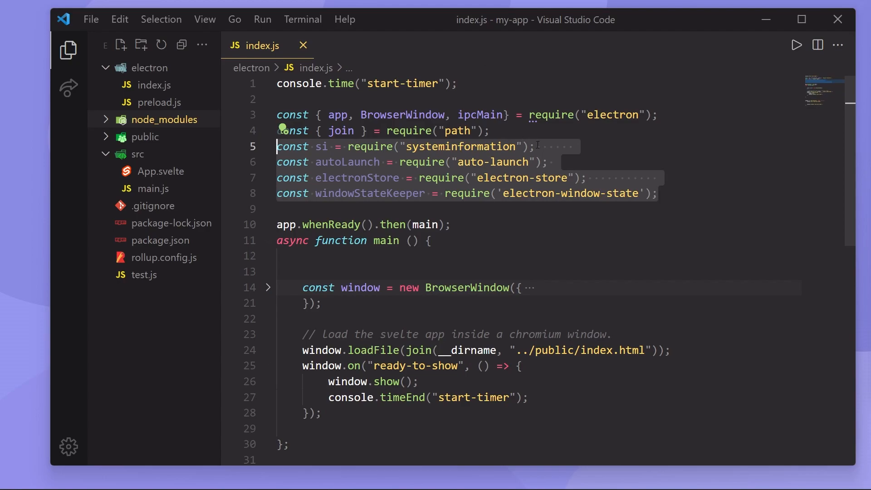
{"action": "left_click", "coordinate": [292, 146]}
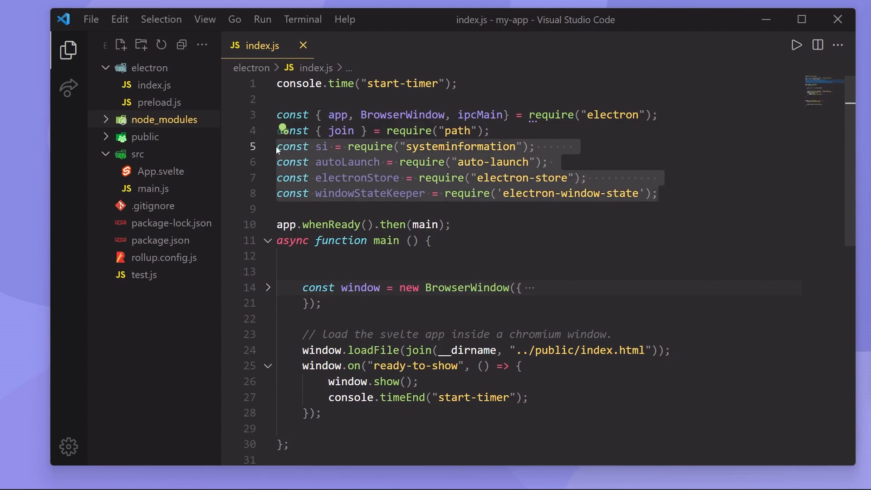
{"action": "scroll", "scroll_direction": "down", "scroll_amount": 3}
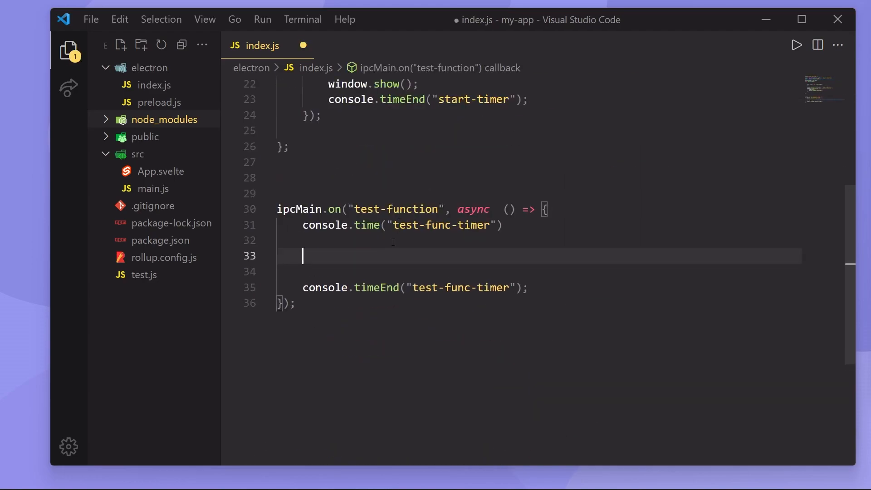
Step: Paste the four require lines into the test-function handler between the timer calls and save
{"action": "type", "text": "const si = require(\"systeminformation\");"}
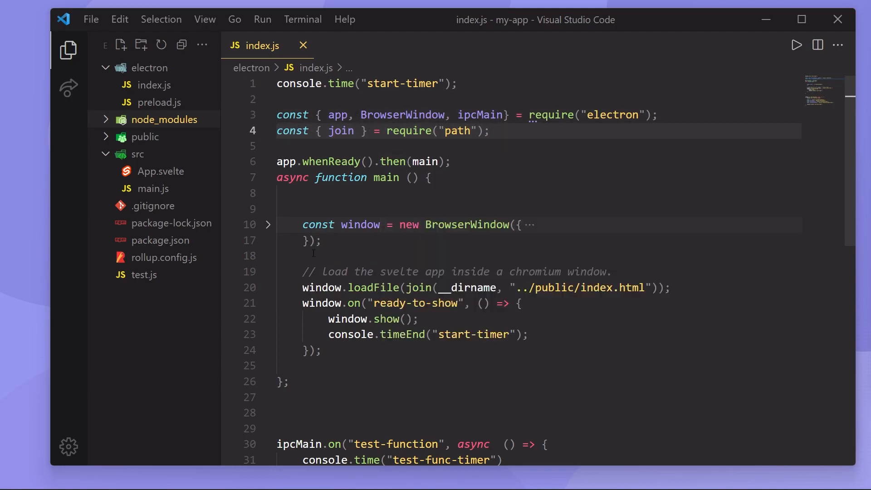
{"action": "left_click", "coordinate": [528, 334]}
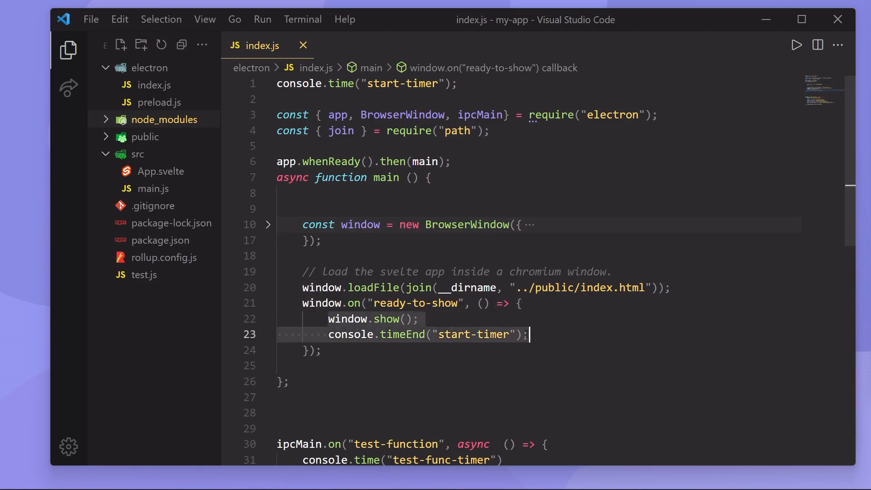
{"action": "scroll", "scroll_direction": "down", "scroll_amount": 3}
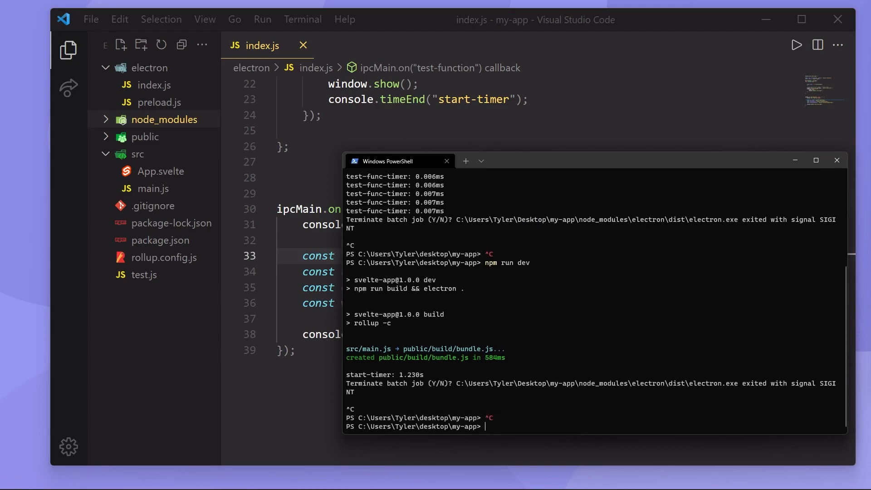
Step: Rerun npm run dev and read the 1.016s startup and 201.388 ms first test call
{"action": "type", "text": "npm run dev"}
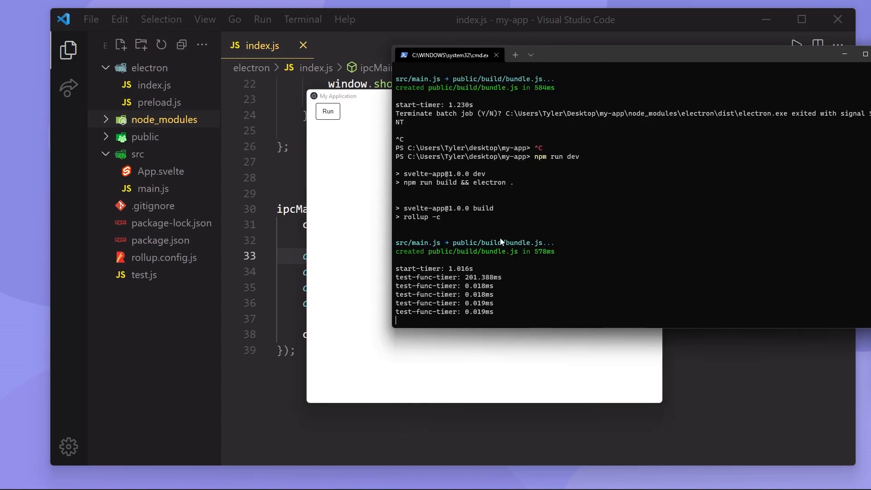
{"action": "double_click", "coordinate": [482, 277]}
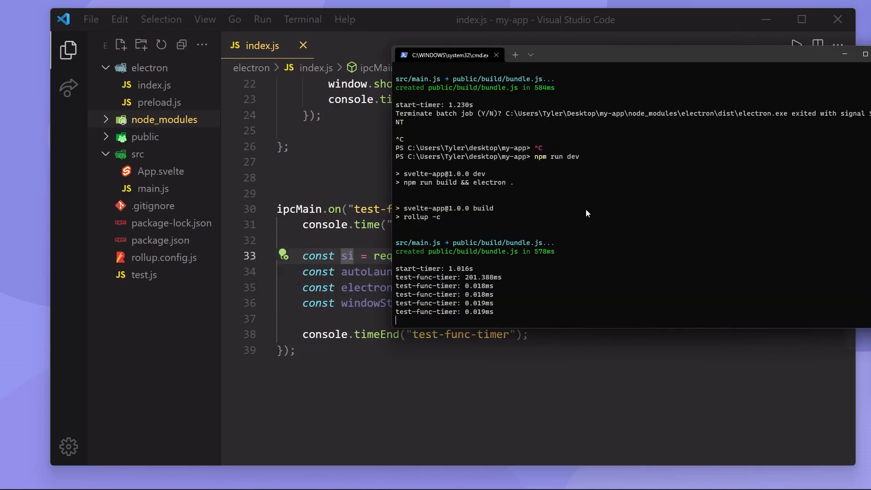
{"action": "left_click_drag", "start_coordinate": [399, 286], "coordinate": [499, 314]}
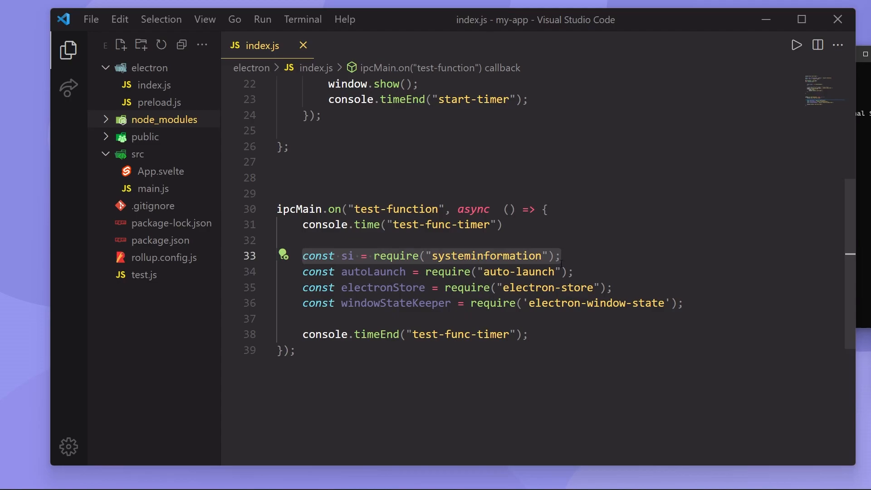
Step: Move the four handler require lines back below the path require and save with Ctrl+S
{"action": "left_click", "coordinate": [304, 256]}
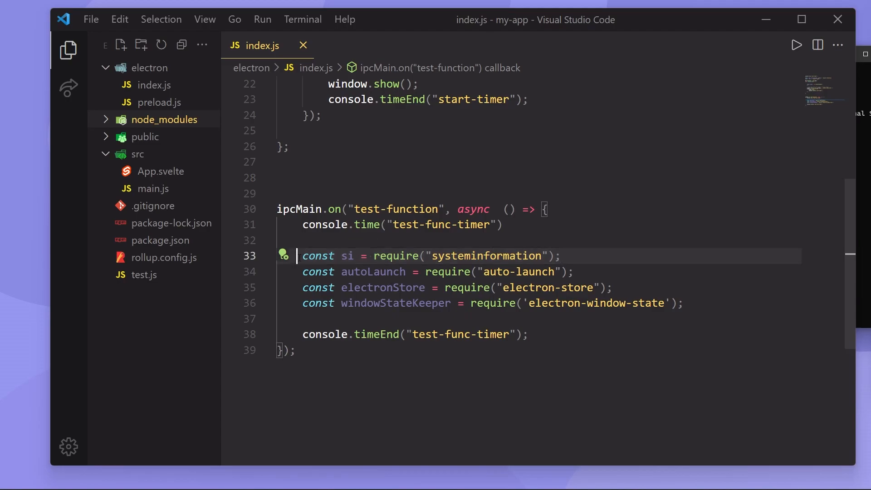
{"action": "left_click_drag", "start_coordinate": [302, 255], "coordinate": [685, 303]}
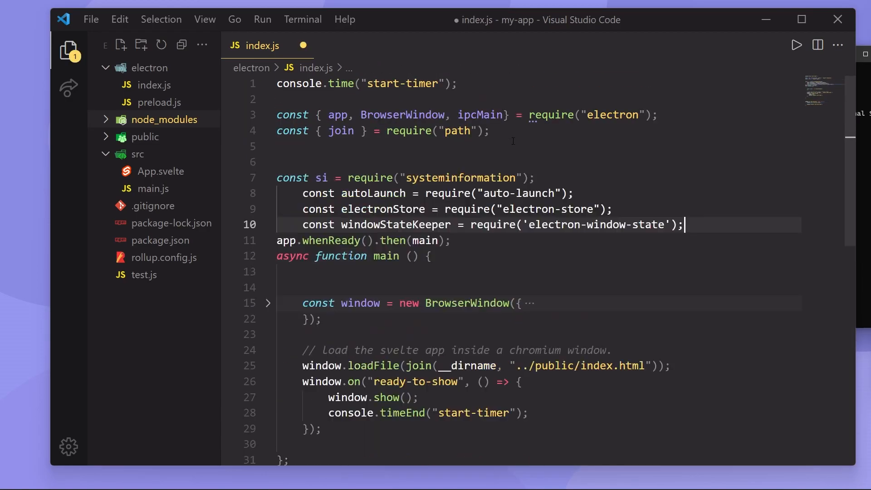
{"action": "key", "text": "ctrl+s"}
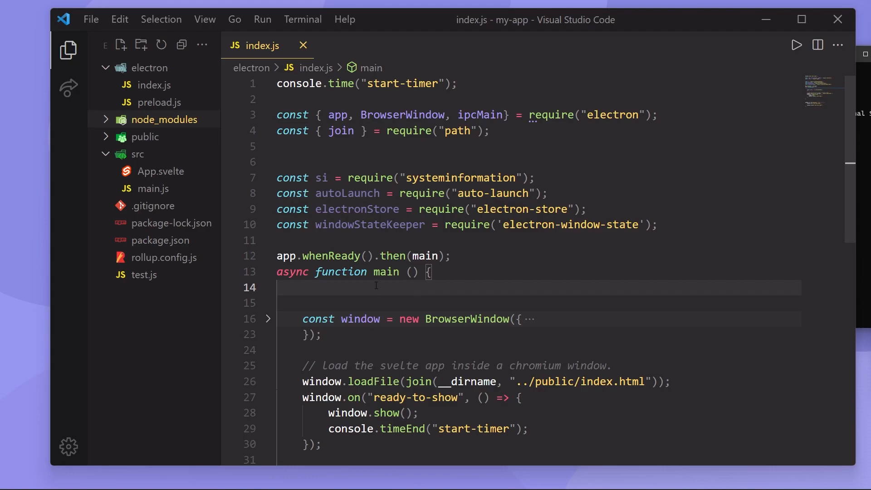
Step: Add 'const data = await si.getAllData();' in main and select the top requires to relocate
{"action": "type", "text": "const"}
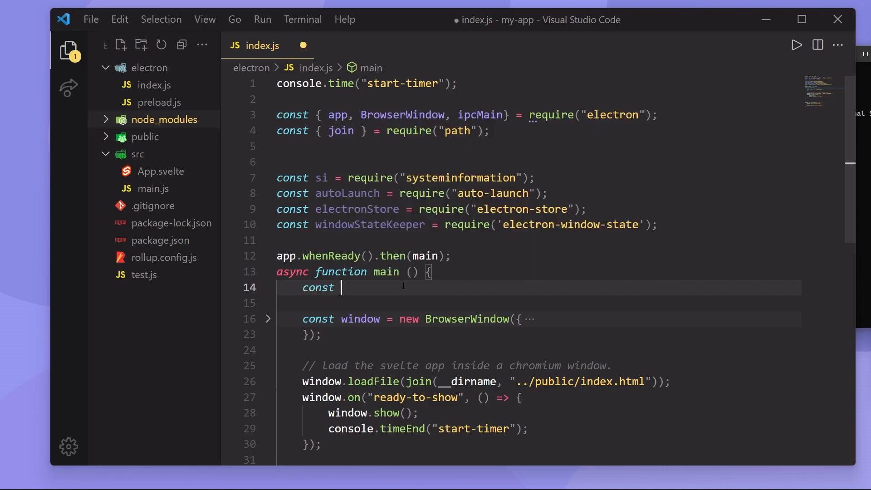
{"action": "type", "text": "data ="}
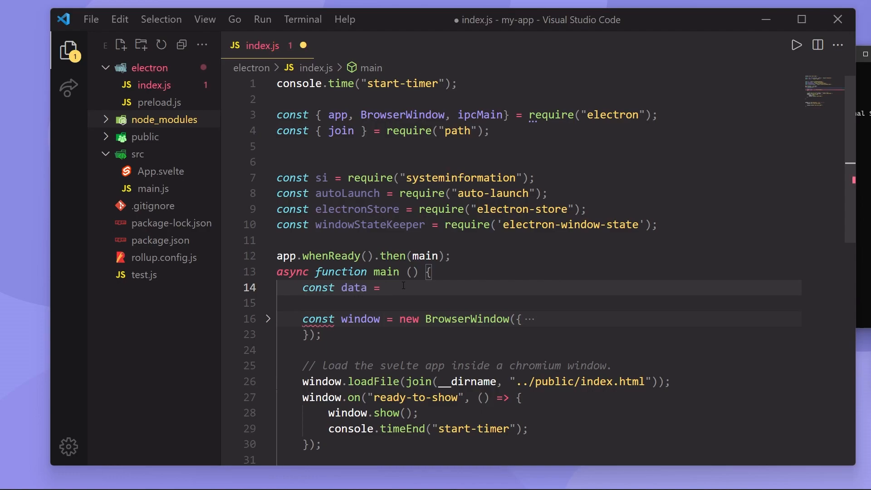
{"action": "type", "text": "await si"}
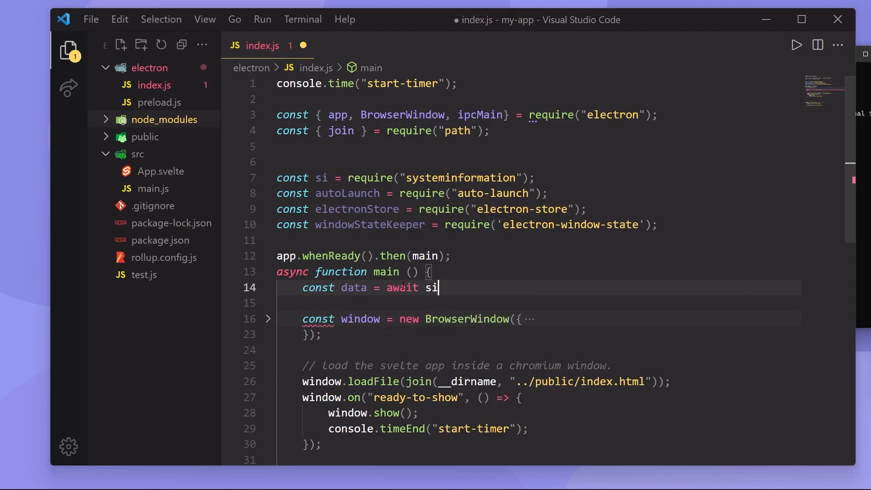
{"action": "type", "text": ".getAllData"}
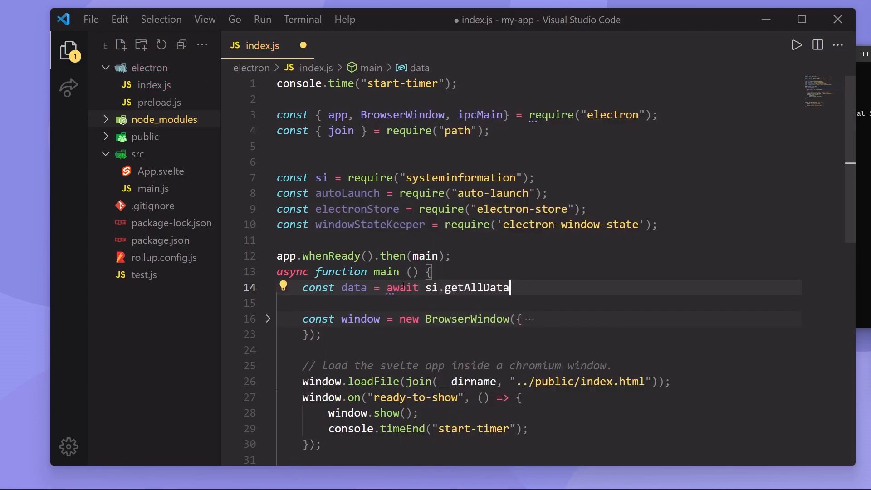
{"action": "type", "text": "();"}
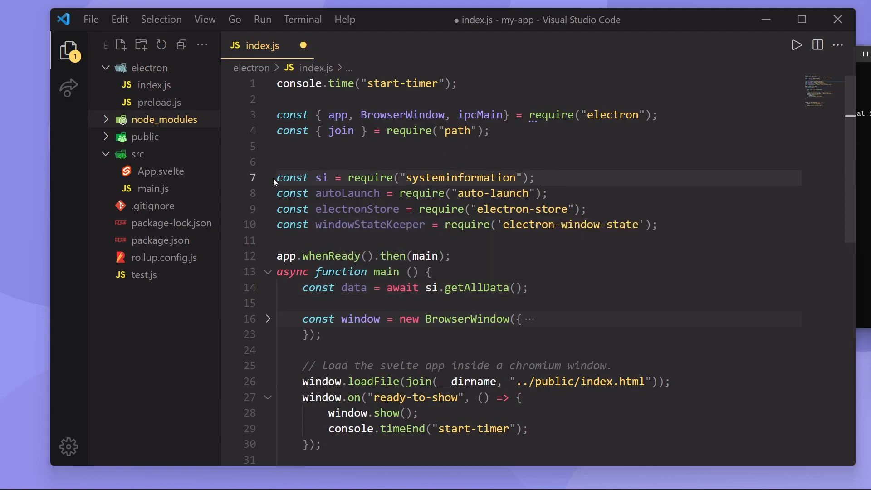
{"action": "left_click", "coordinate": [544, 178]}
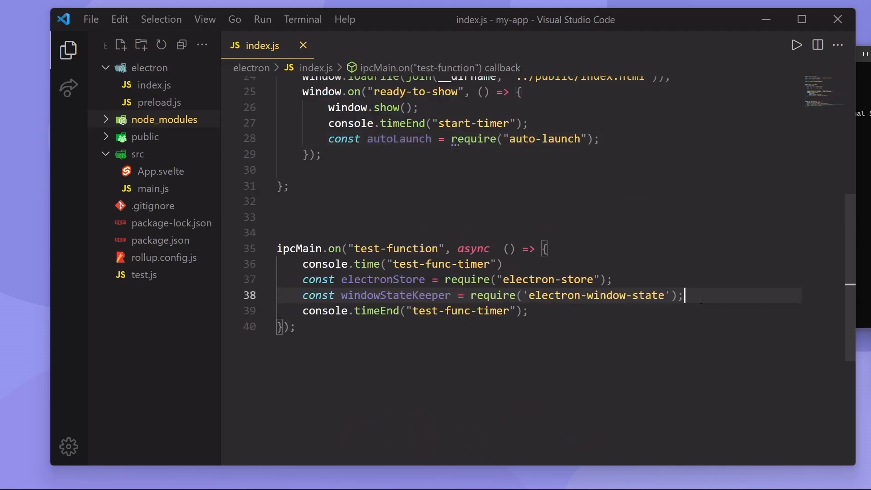
Step: Add a trial console.log(electronStore. line inside the test-function handler
{"action": "key", "text": "Enter"}
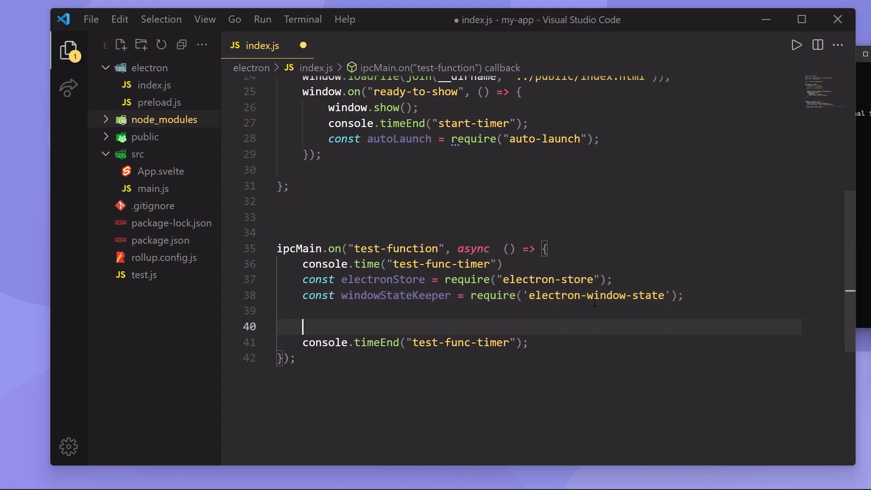
{"action": "type", "text": "e.log"}
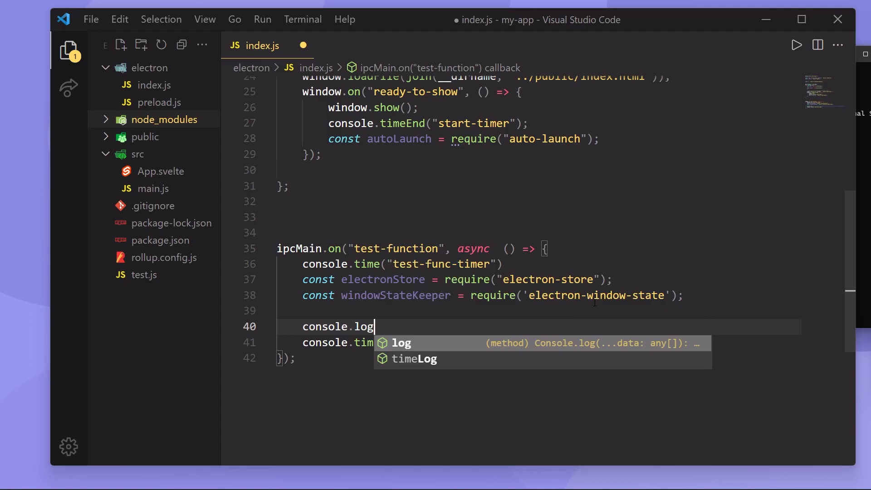
{"action": "type", "text": "(electronStore."}
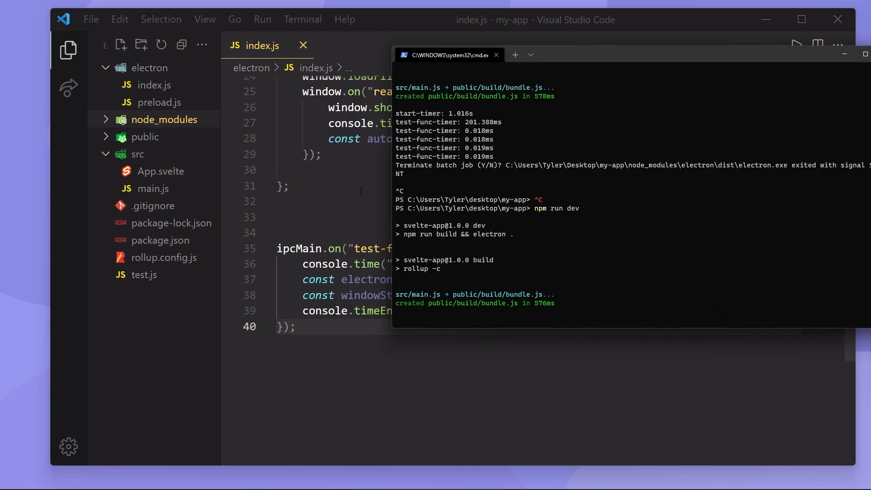
{"action": "mouse_move", "coordinate": [582, 61]}
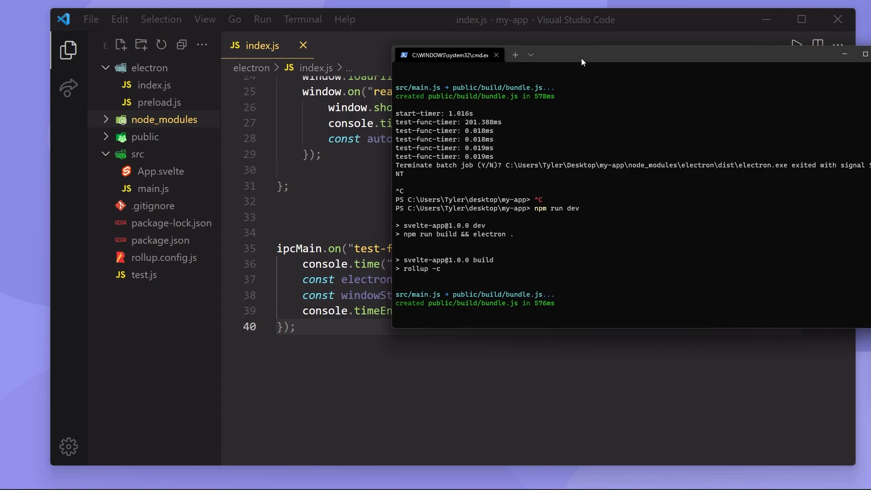
{"action": "mouse_move", "coordinate": [517, 203]}
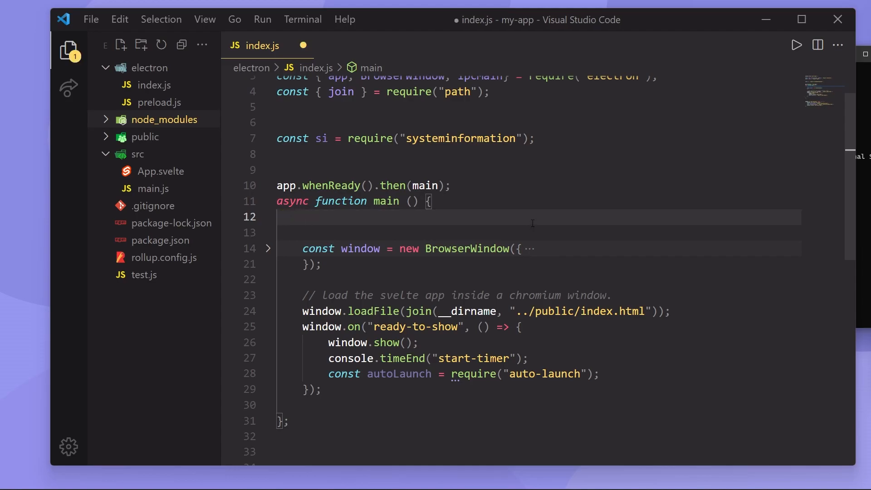
Step: Wrap the getAllData call and the systeminformation require in an if (process.platform == "win32") block
{"action": "key", "text": "Enter"}
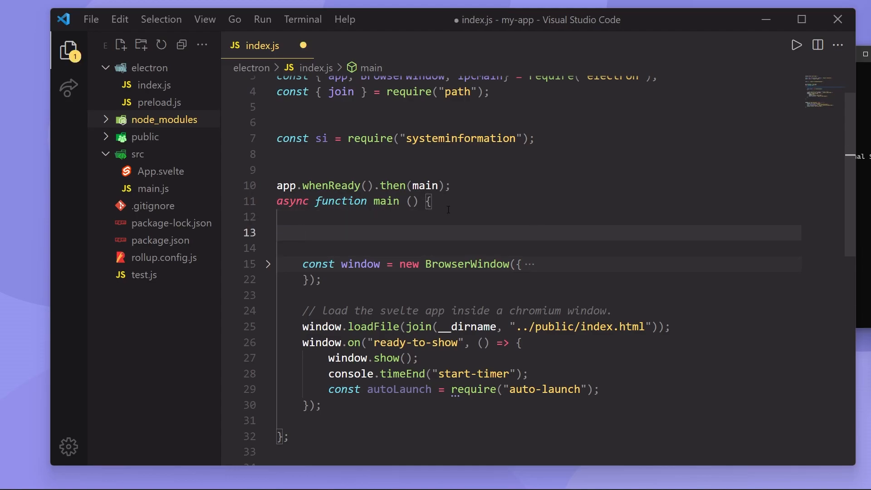
{"action": "type", "text": "if (process.platform =="}
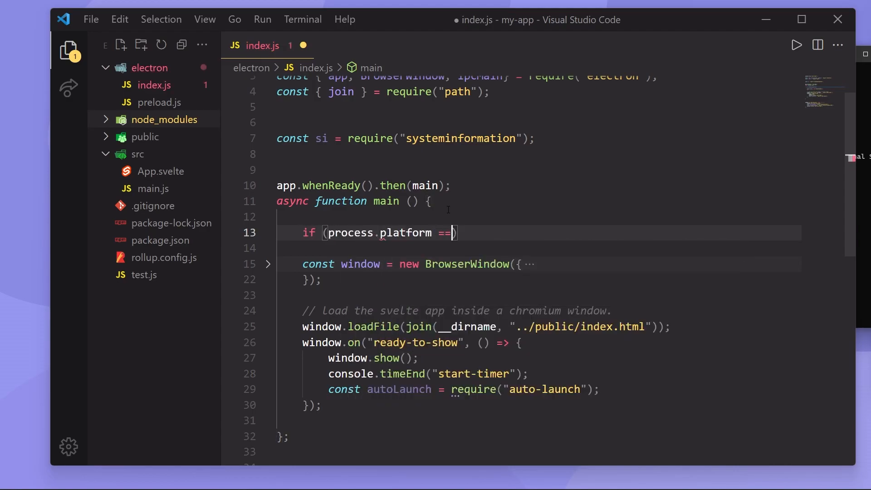
{"action": "type", "text": "\"\""}
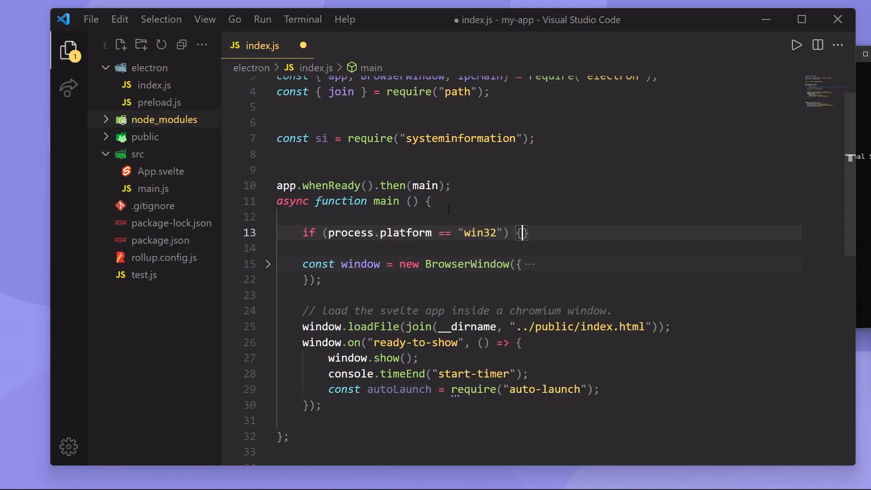
{"action": "type", "text": "const data = await si.getAllData();"}
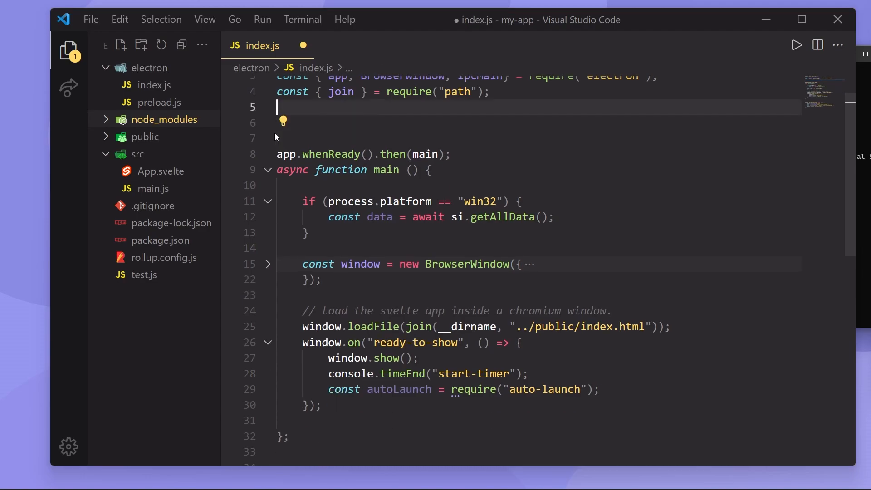
{"action": "type", "text": "const si = require(\"systeminformation\");"}
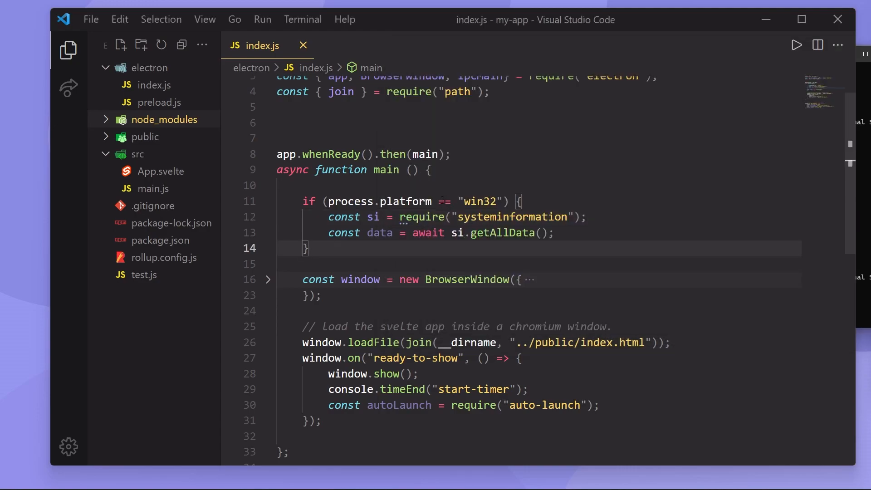
Step: Change the platform check from "win32" to "linux"
{"action": "double_click", "coordinate": [479, 201]}
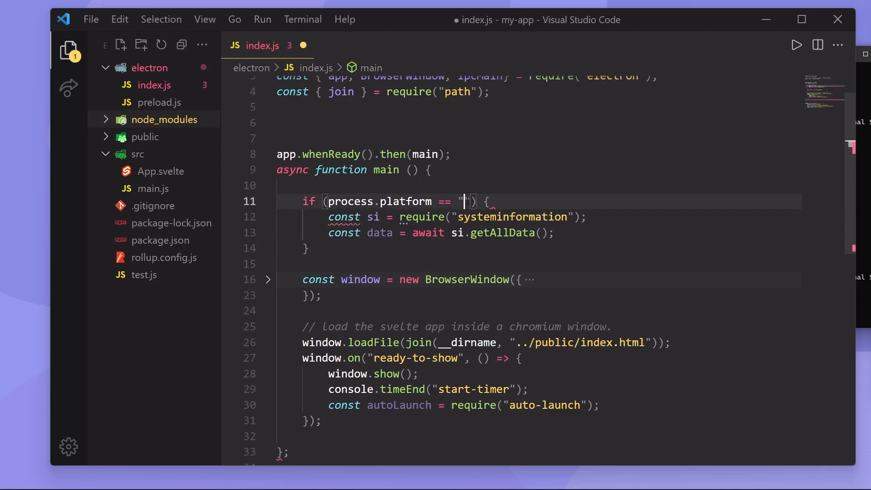
{"action": "type", "text": "linux"}
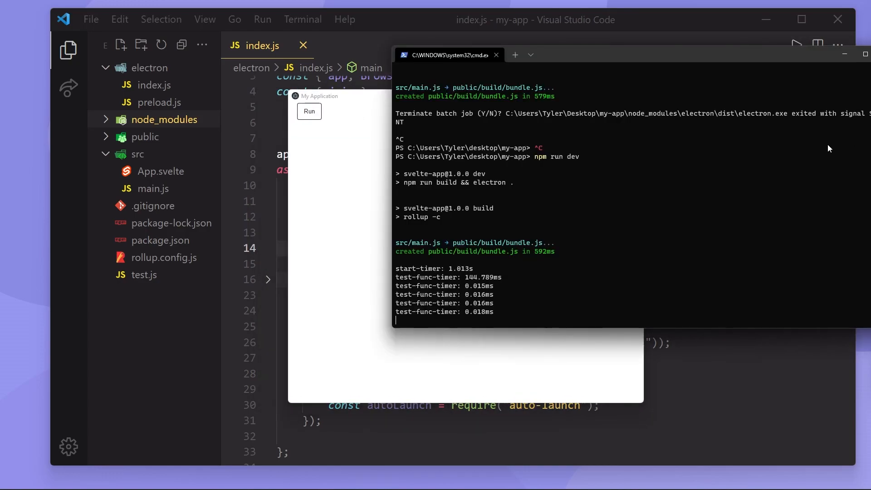
{"action": "mouse_move", "coordinate": [356, 146]}
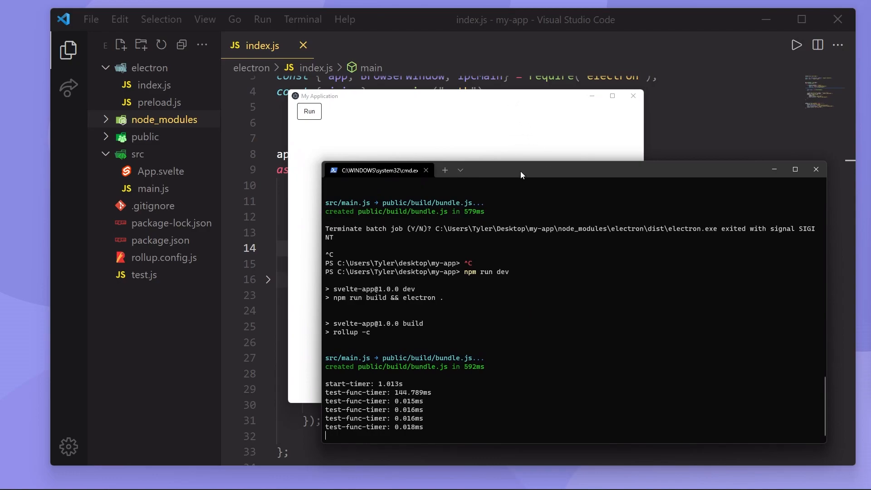
{"action": "mouse_move", "coordinate": [490, 97]}
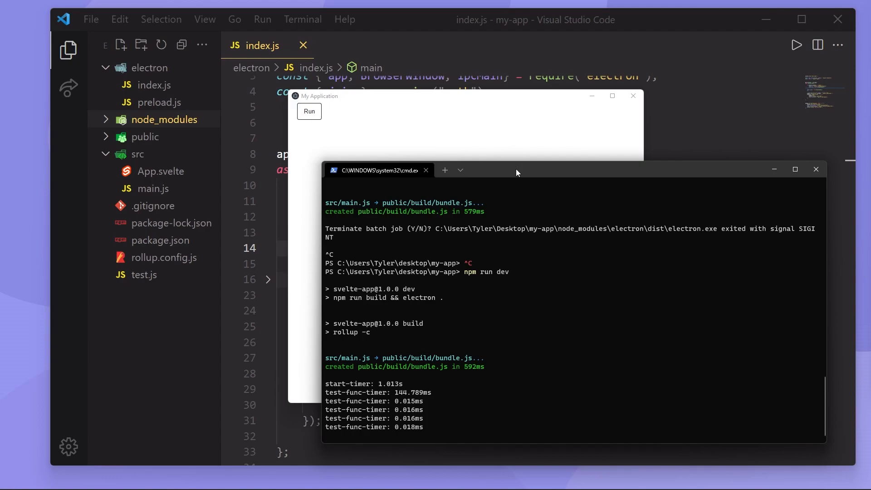
{"action": "mouse_move", "coordinate": [504, 263]}
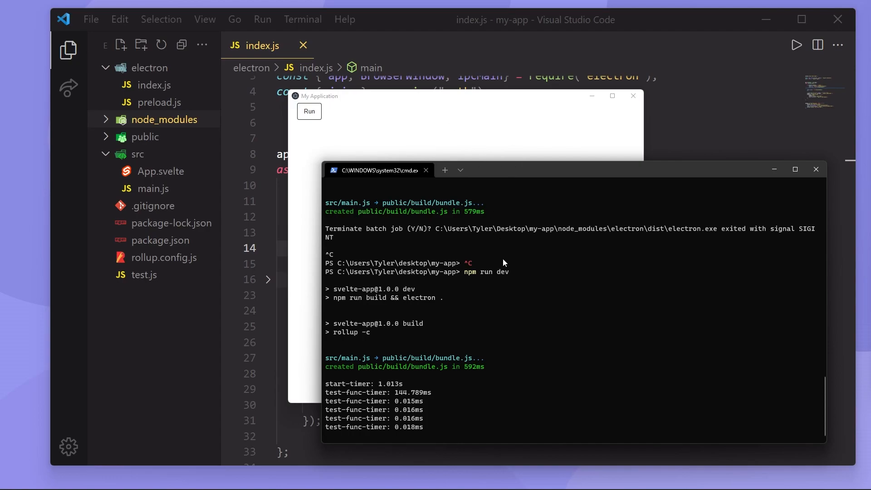